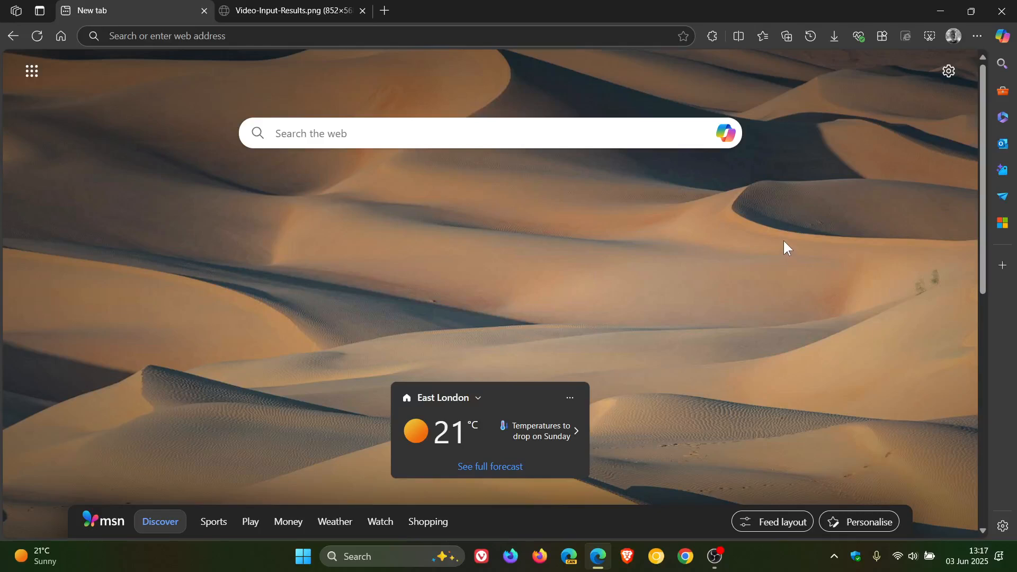
{"action": "mouse_move", "coordinate": [782, 250]}
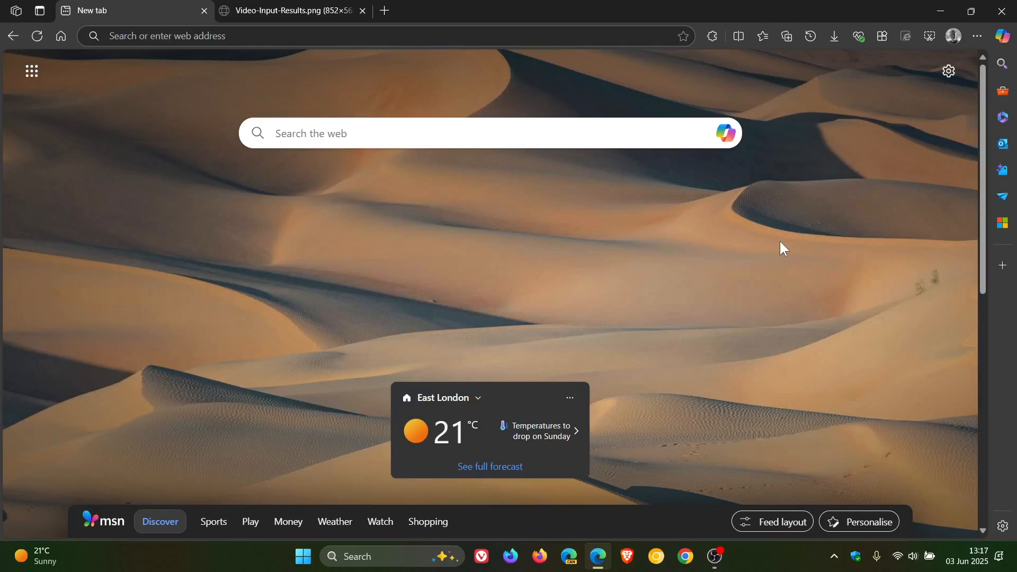
{"action": "mouse_move", "coordinate": [762, 37]}
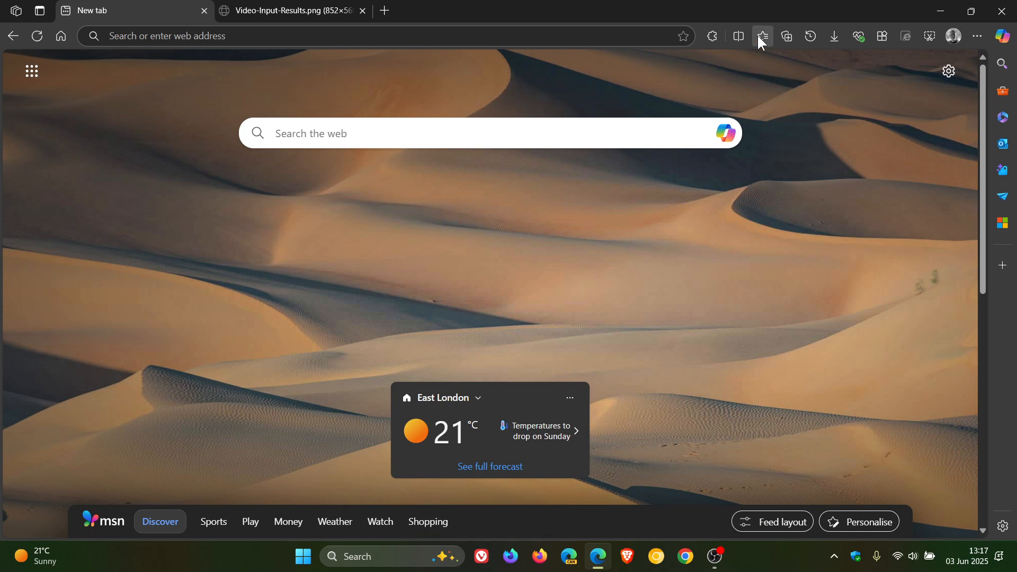
Step: Open 'Image Creator from Microsoft Bing' from the Edge favourites list
{"action": "left_click", "coordinate": [762, 36]}
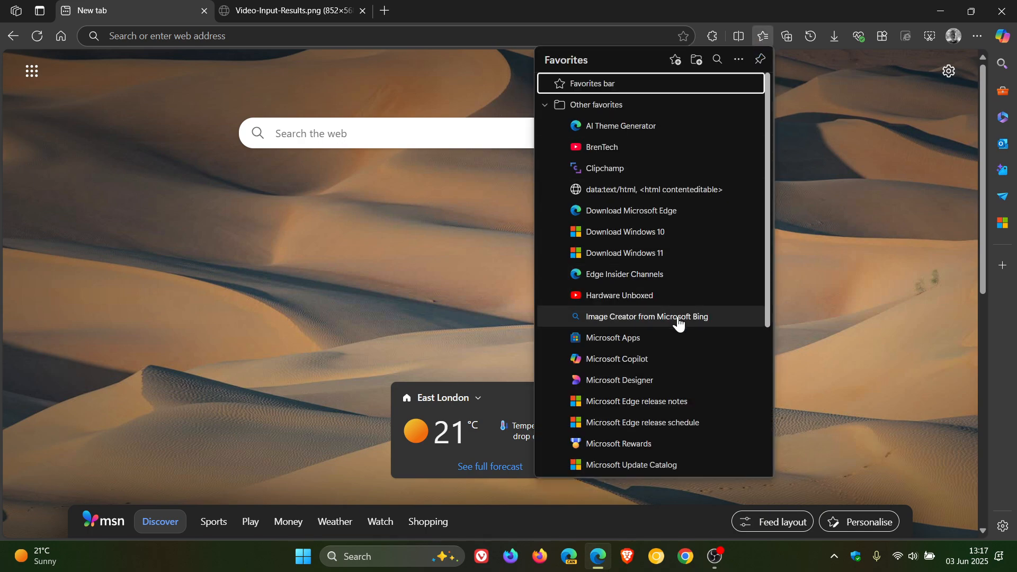
{"action": "left_click", "coordinate": [646, 317]}
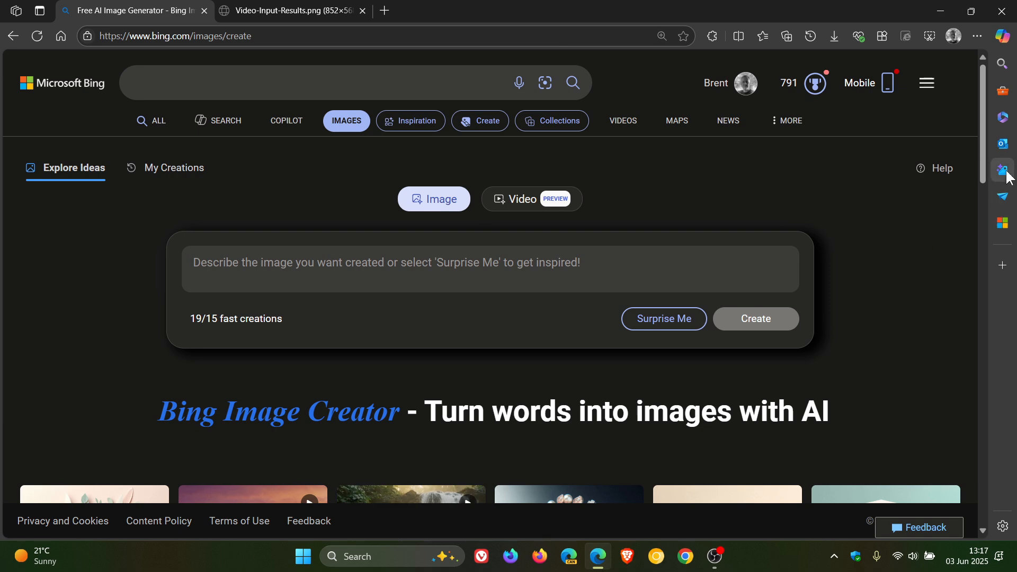
{"action": "left_click", "coordinate": [1002, 170]}
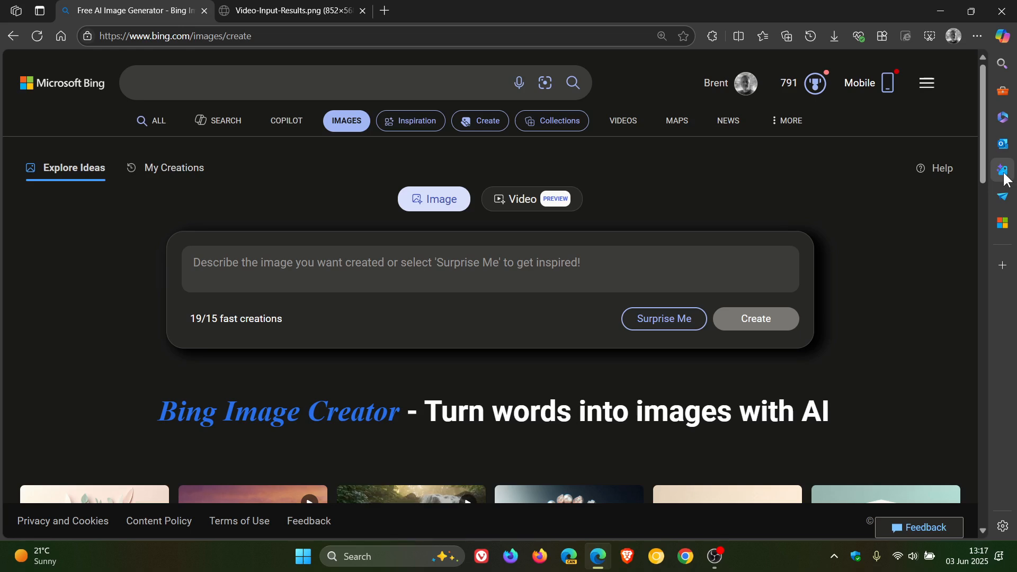
{"action": "mouse_move", "coordinate": [759, 201]}
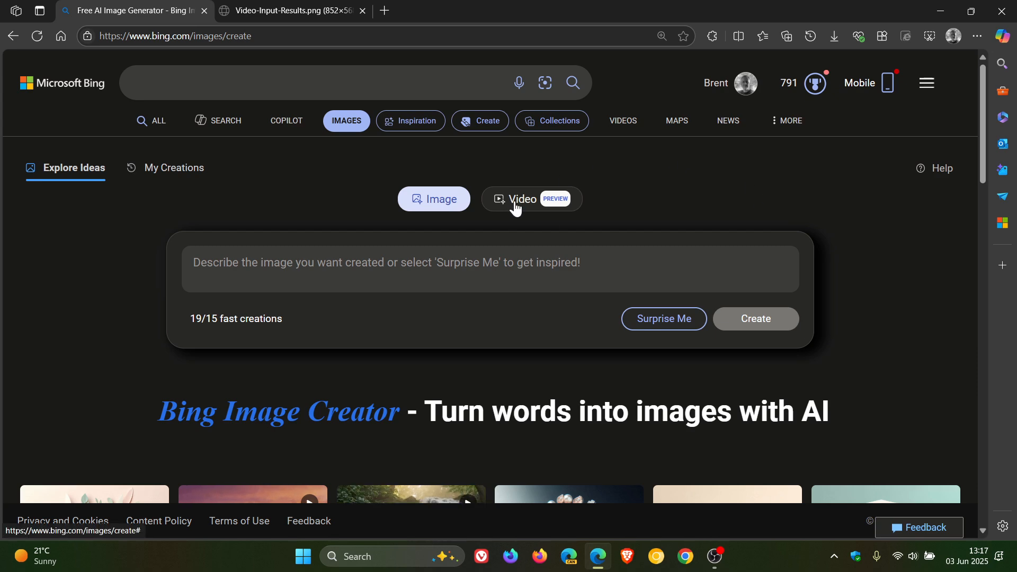
Step: Switch to the Video PREVIEW mode and scroll through the Bing Video Creator announcement
{"action": "left_click", "coordinate": [522, 198]}
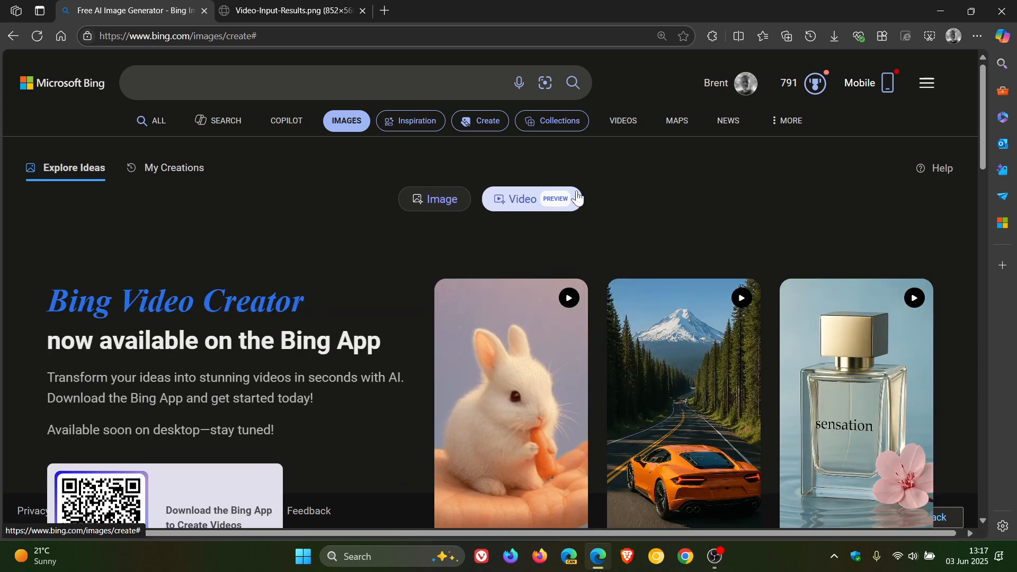
{"action": "mouse_move", "coordinate": [752, 173]}
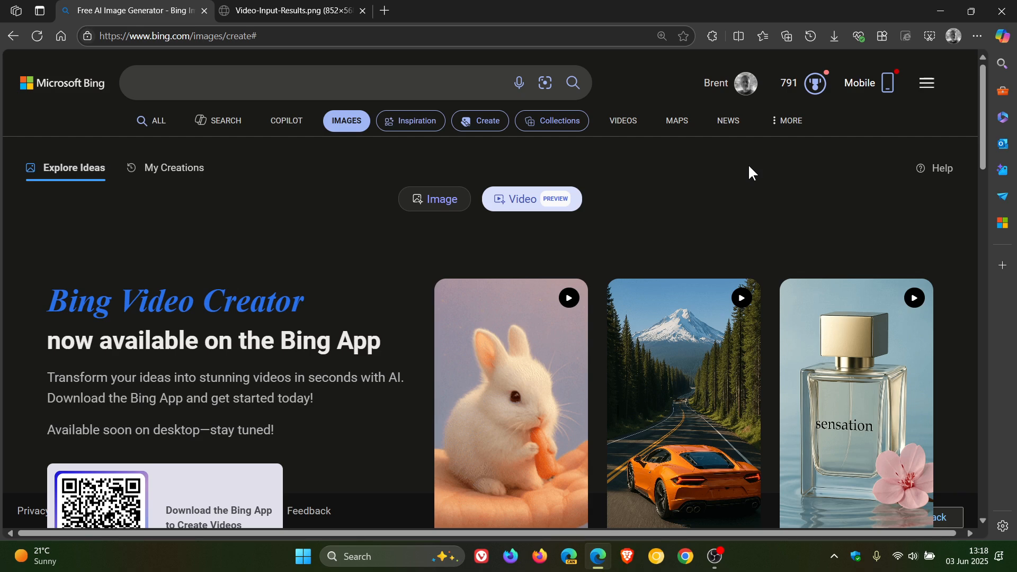
{"action": "mouse_move", "coordinate": [225, 396]}
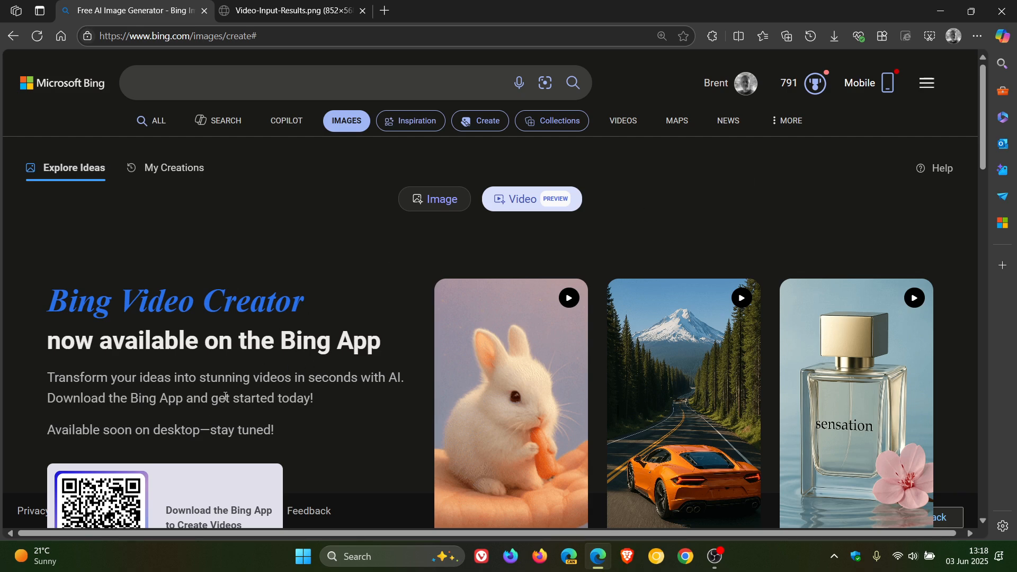
{"action": "mouse_move", "coordinate": [816, 216]}
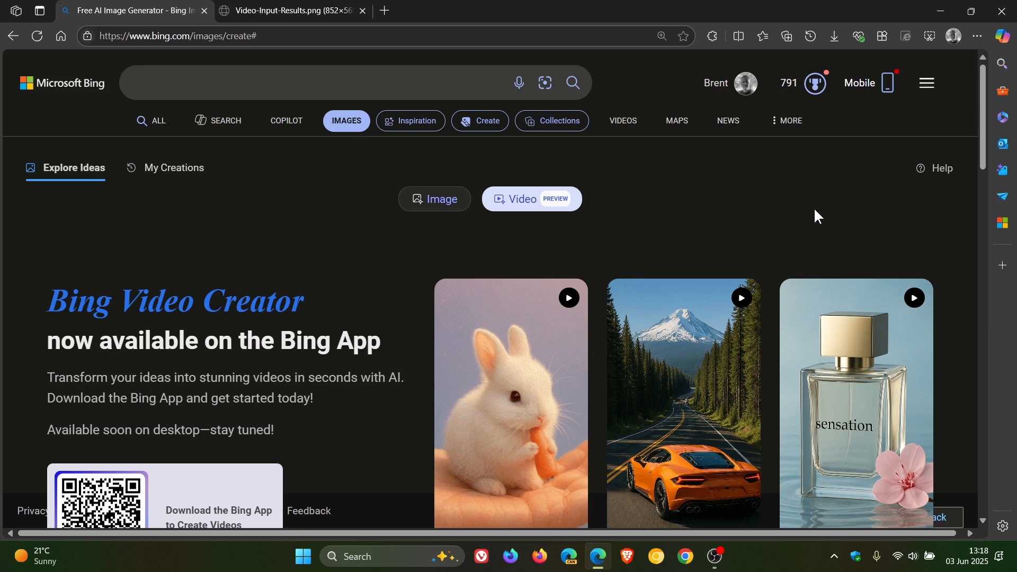
{"action": "mouse_move", "coordinate": [731, 211]}
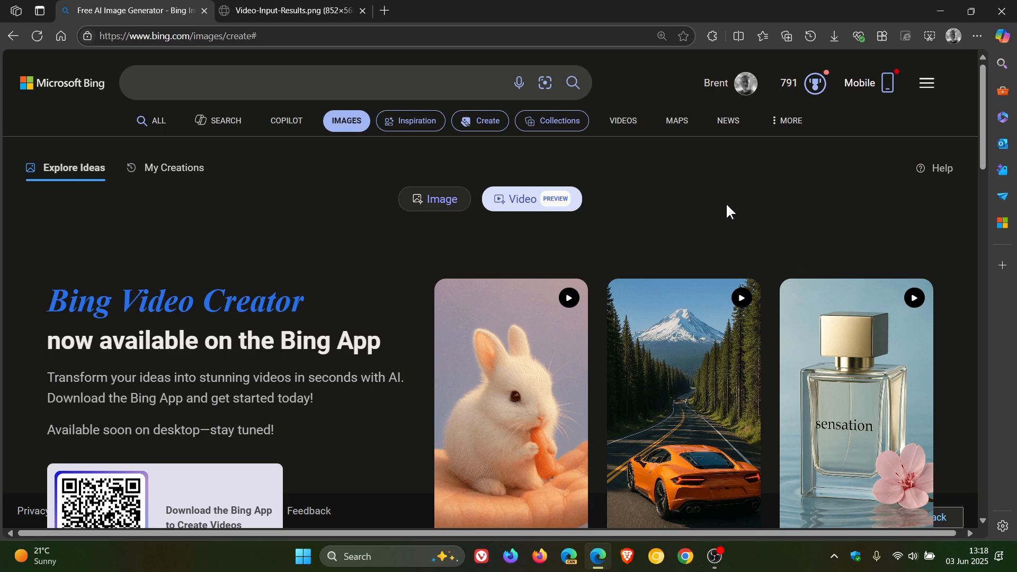
{"action": "scroll", "scroll_direction": "down", "scroll_amount": 3}
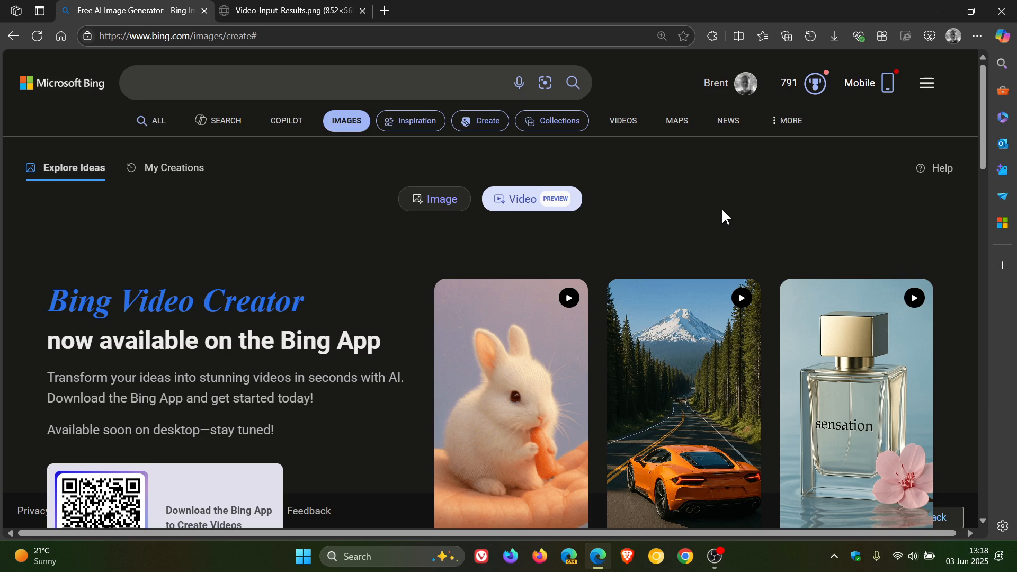
{"action": "mouse_move", "coordinate": [270, 413]}
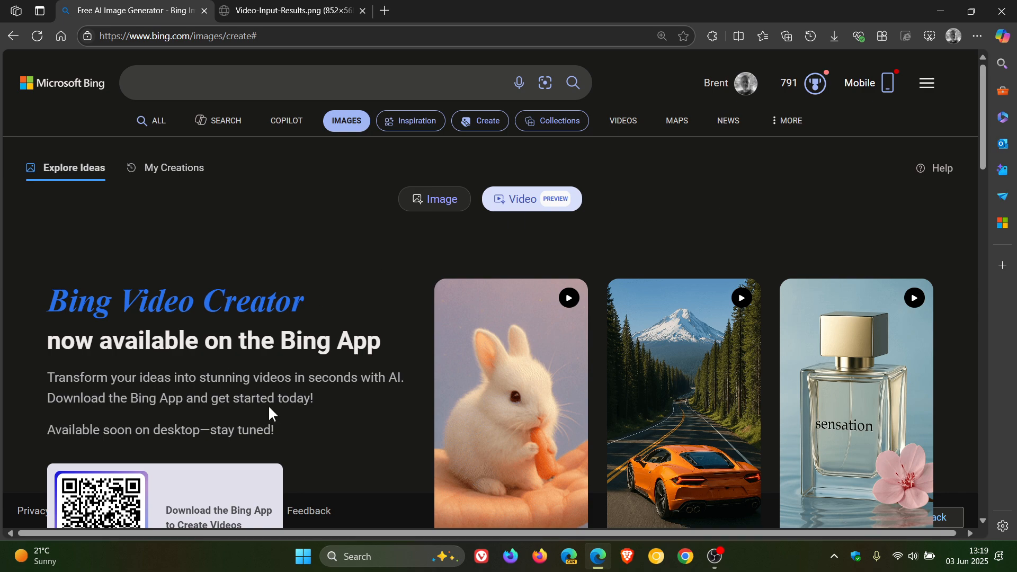
{"action": "mouse_move", "coordinate": [284, 27]}
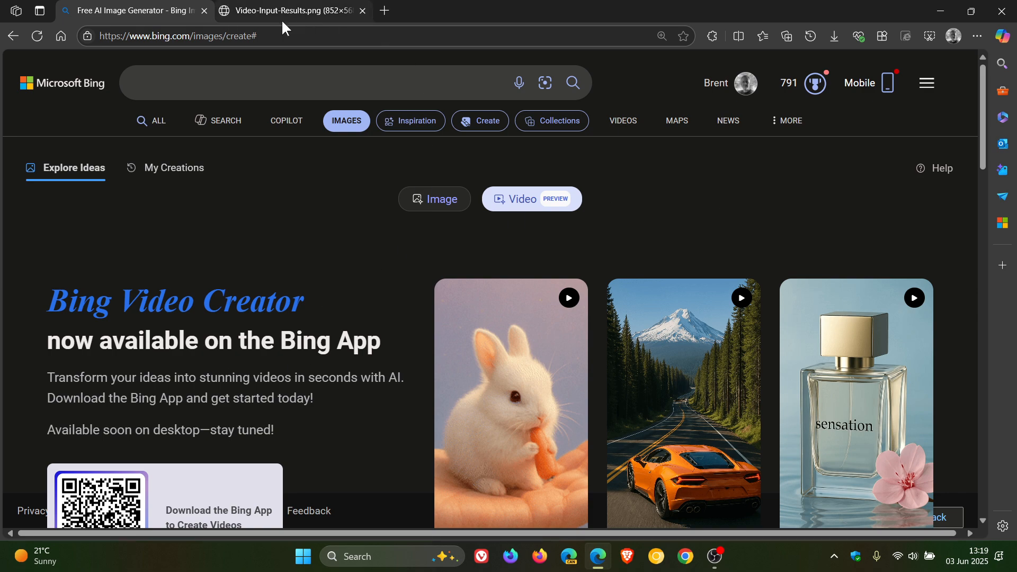
Step: View the Video-Input-Results.png app screenshots, then return to the Image Creator page
{"action": "left_click", "coordinate": [301, 10]}
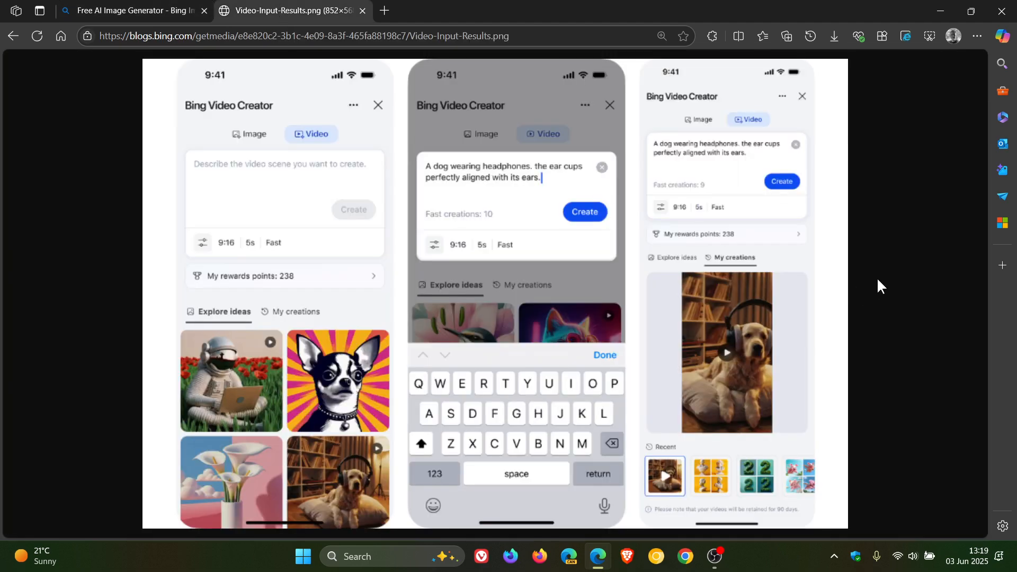
{"action": "mouse_move", "coordinate": [885, 285]}
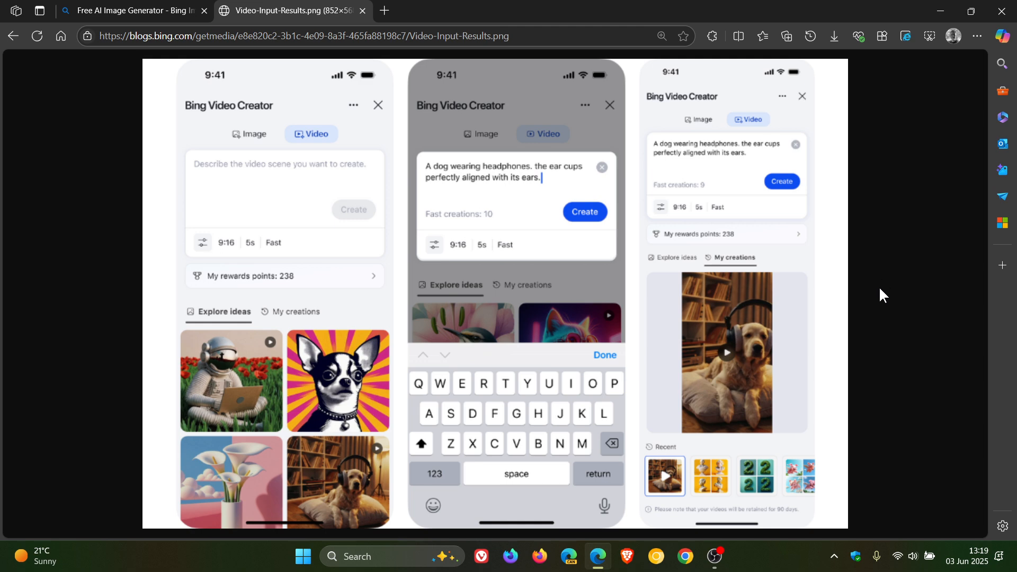
{"action": "mouse_move", "coordinate": [930, 285]}
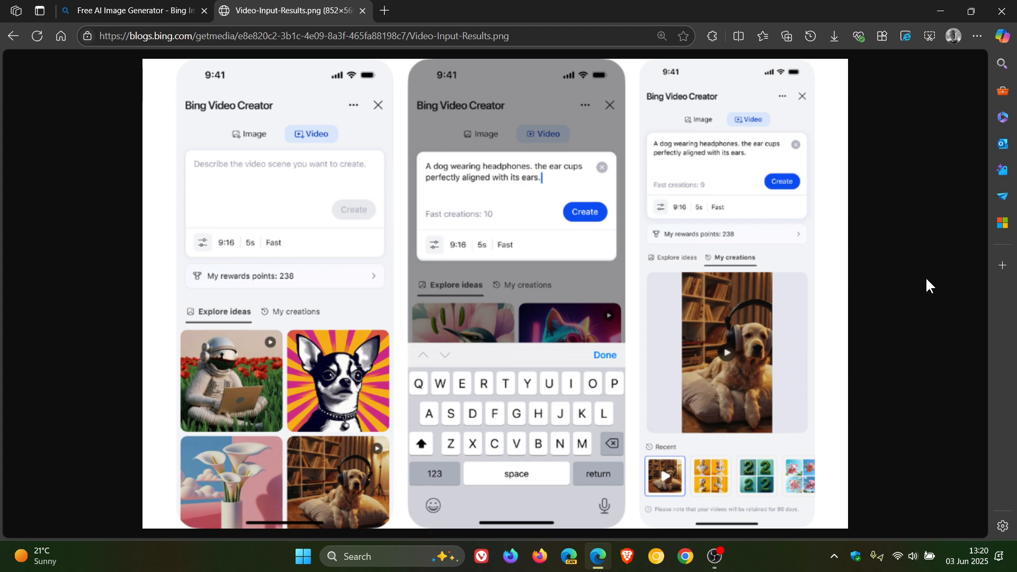
{"action": "mouse_move", "coordinate": [230, 237]}
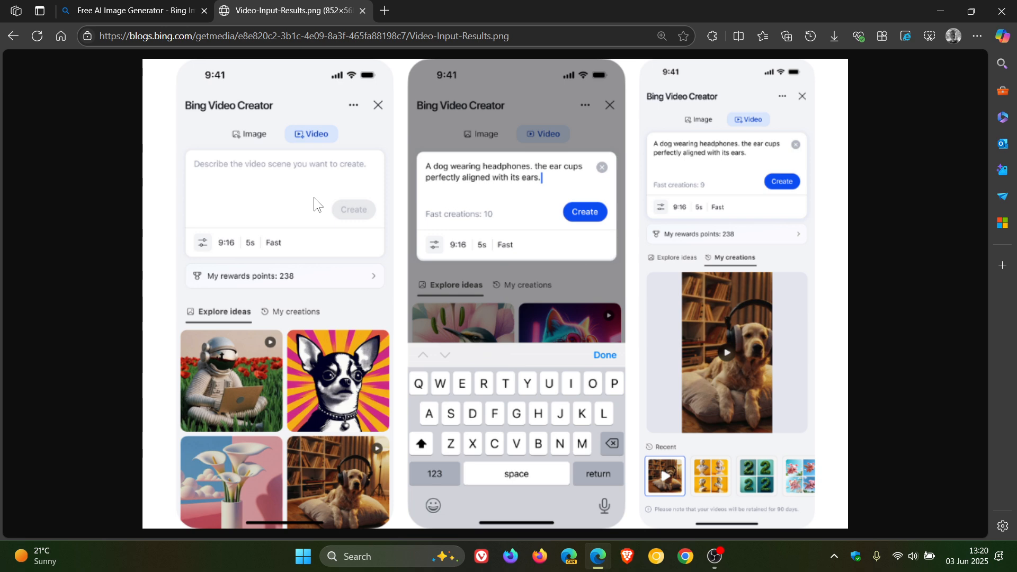
{"action": "mouse_move", "coordinate": [472, 205]}
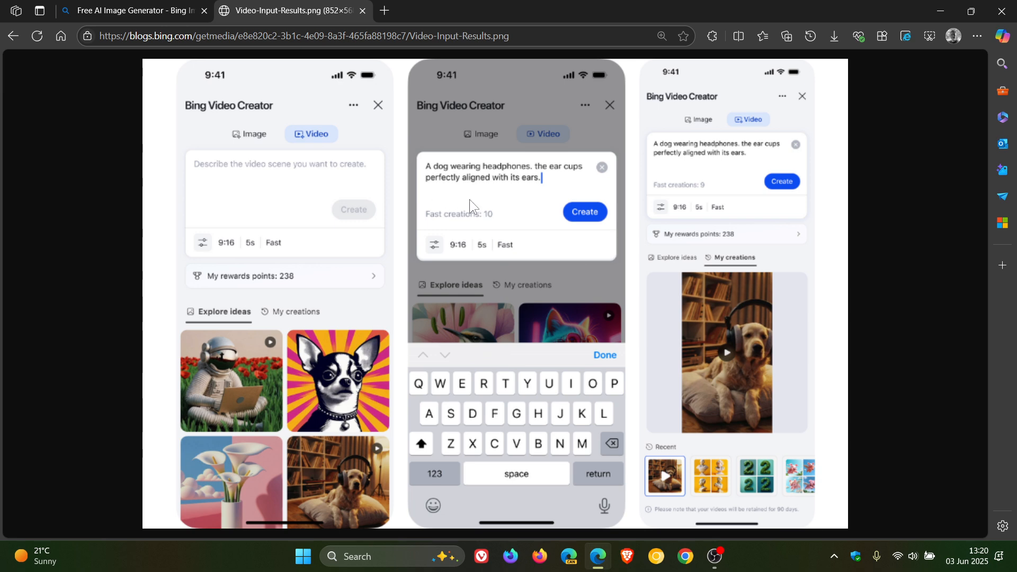
{"action": "mouse_move", "coordinate": [552, 182]}
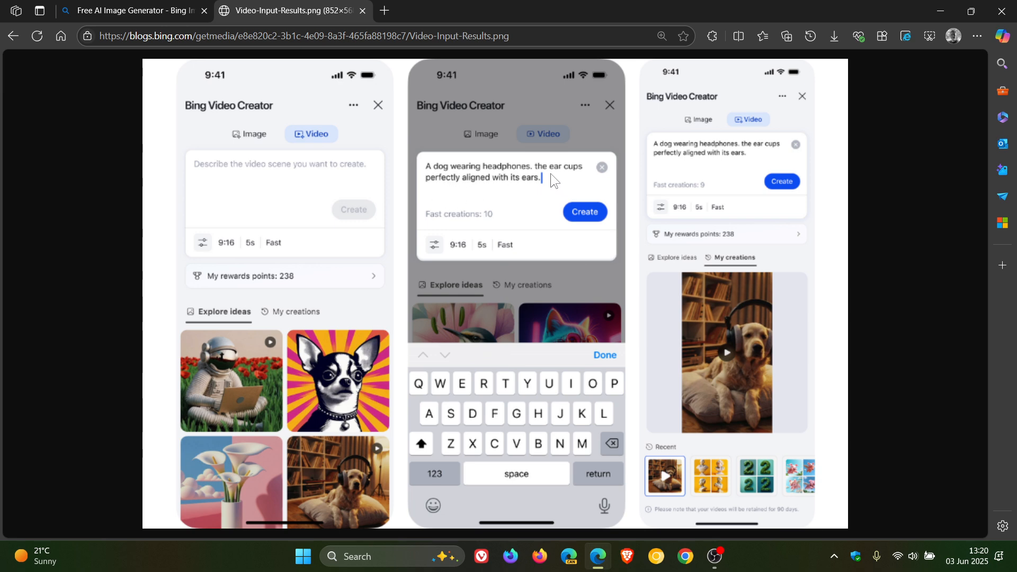
{"action": "mouse_move", "coordinate": [533, 197]}
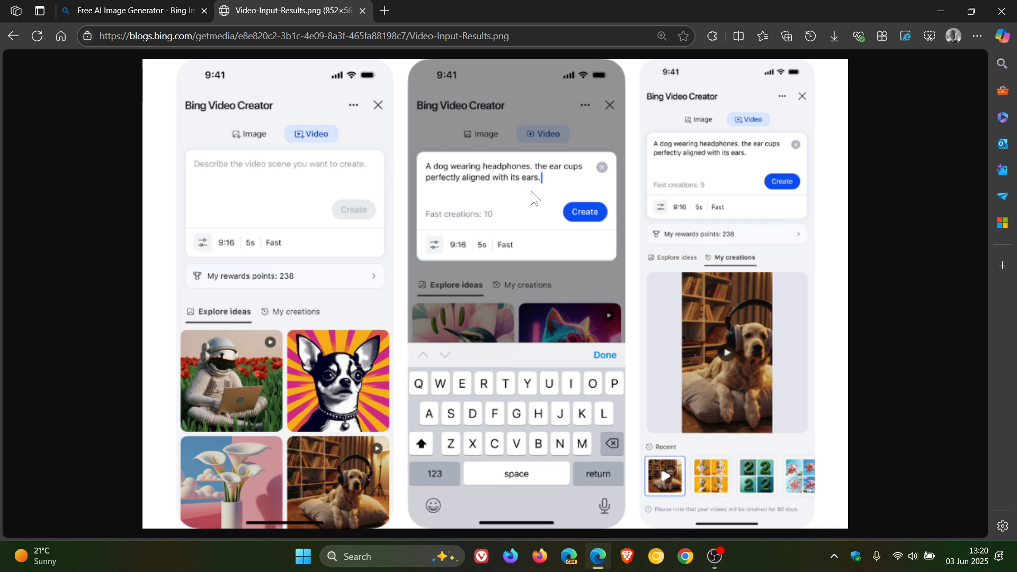
{"action": "mouse_move", "coordinate": [595, 228]}
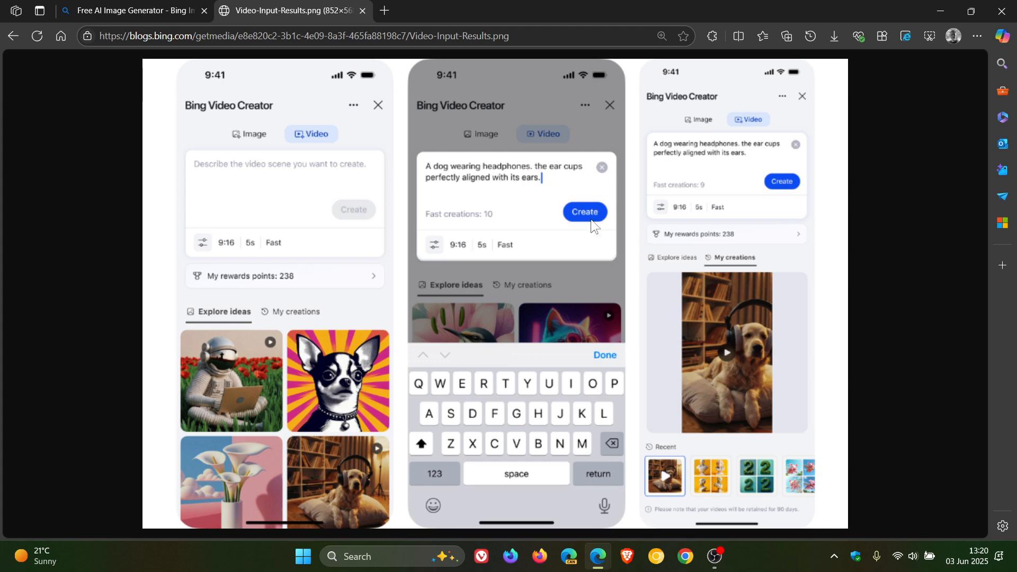
{"action": "mouse_move", "coordinate": [684, 404]}
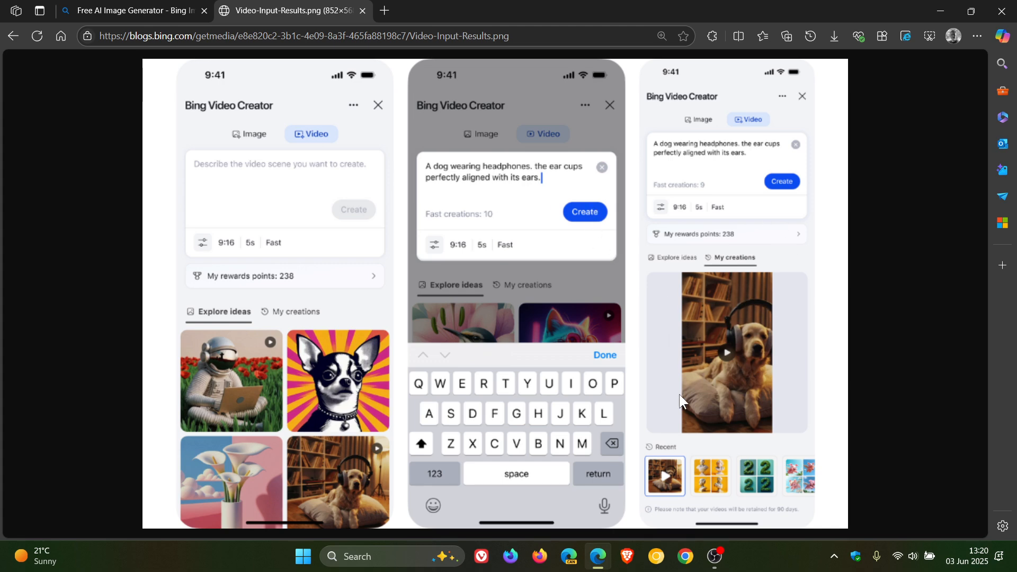
{"action": "mouse_move", "coordinate": [788, 363]}
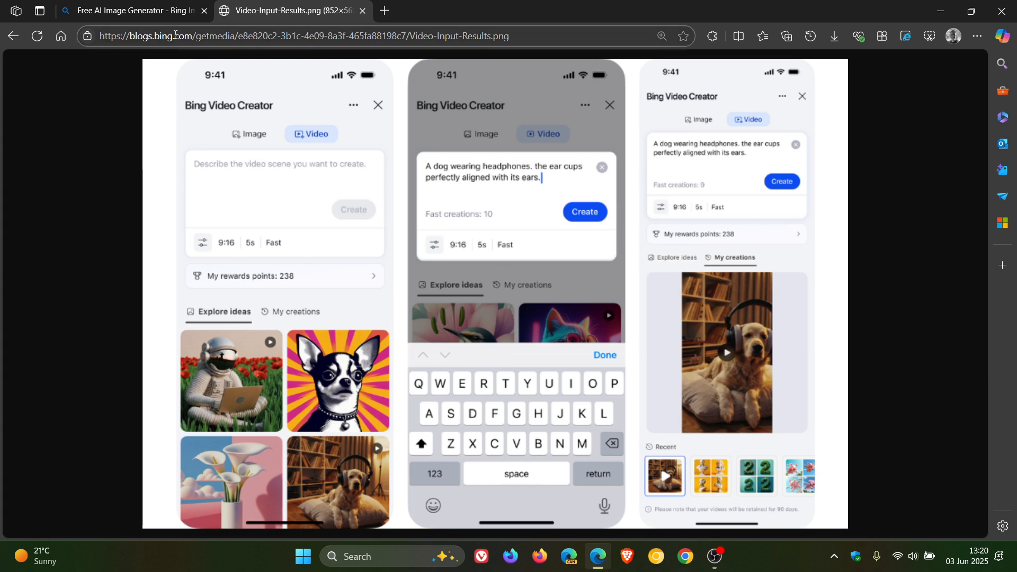
{"action": "left_click", "coordinate": [127, 10]}
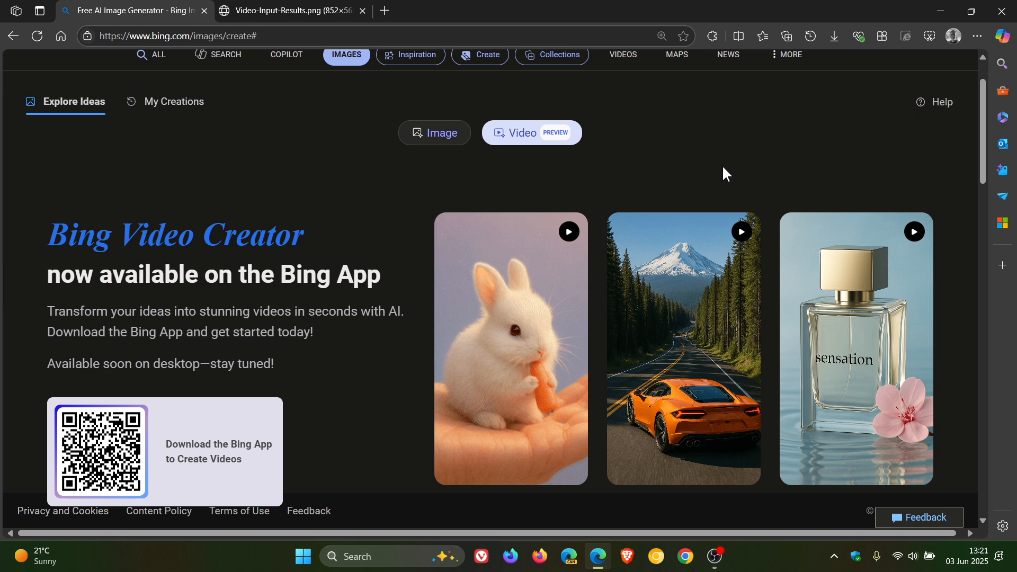
{"action": "scroll", "scroll_direction": "down", "scroll_amount": 3}
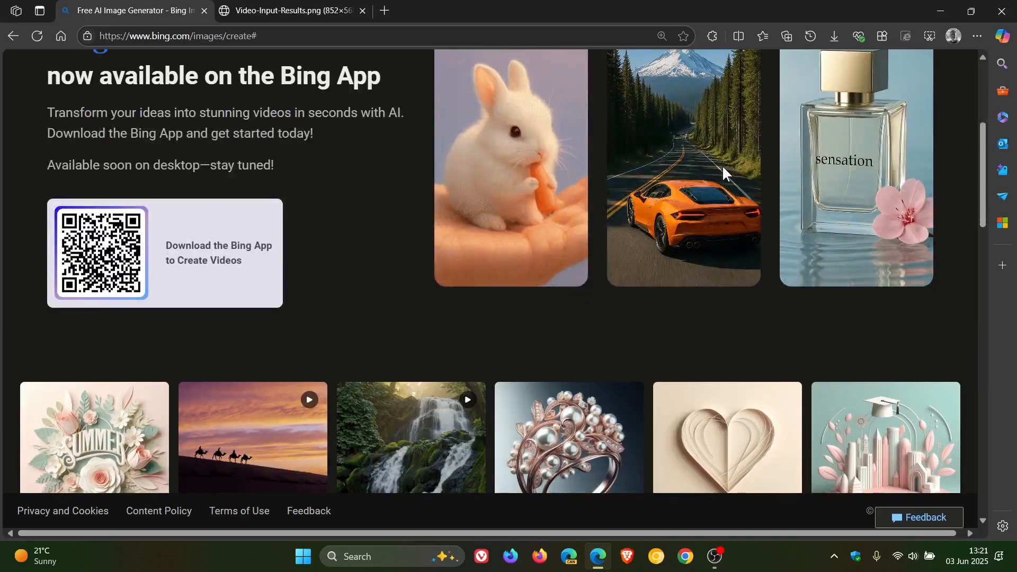
{"action": "scroll", "scroll_direction": "down", "scroll_amount": 3}
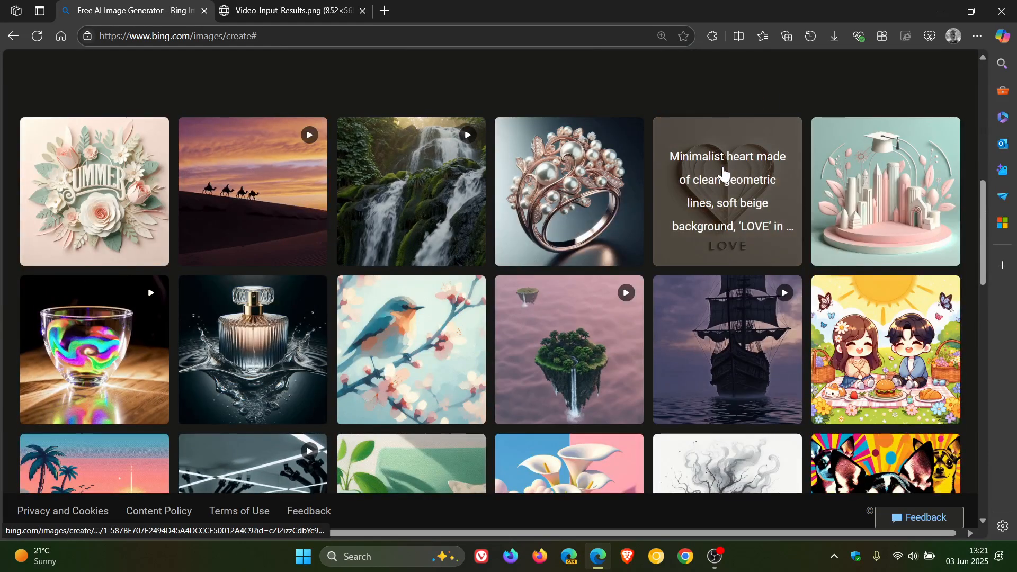
{"action": "scroll", "scroll_direction": "down", "scroll_amount": 3}
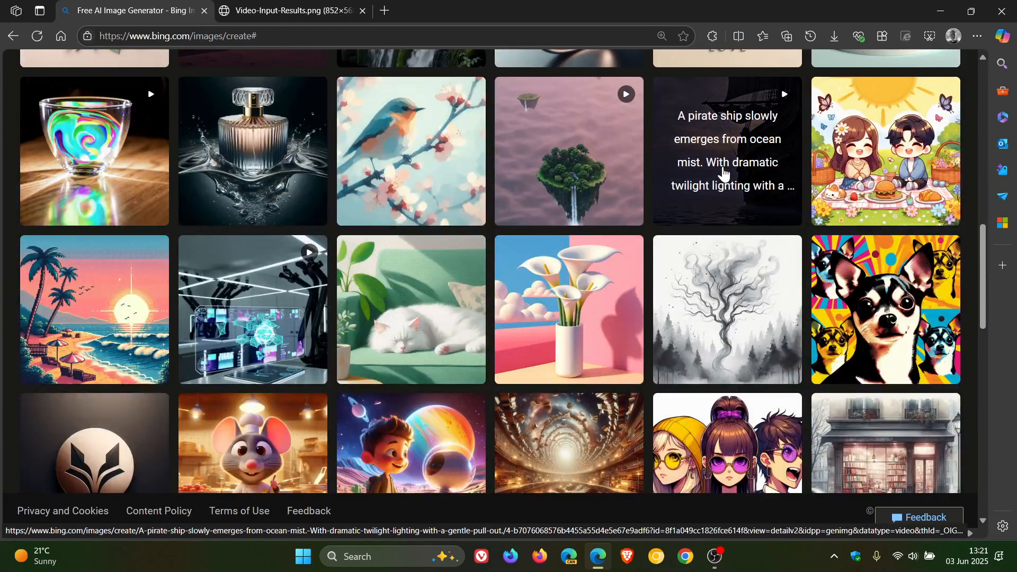
{"action": "scroll", "scroll_direction": "down", "scroll_amount": 3}
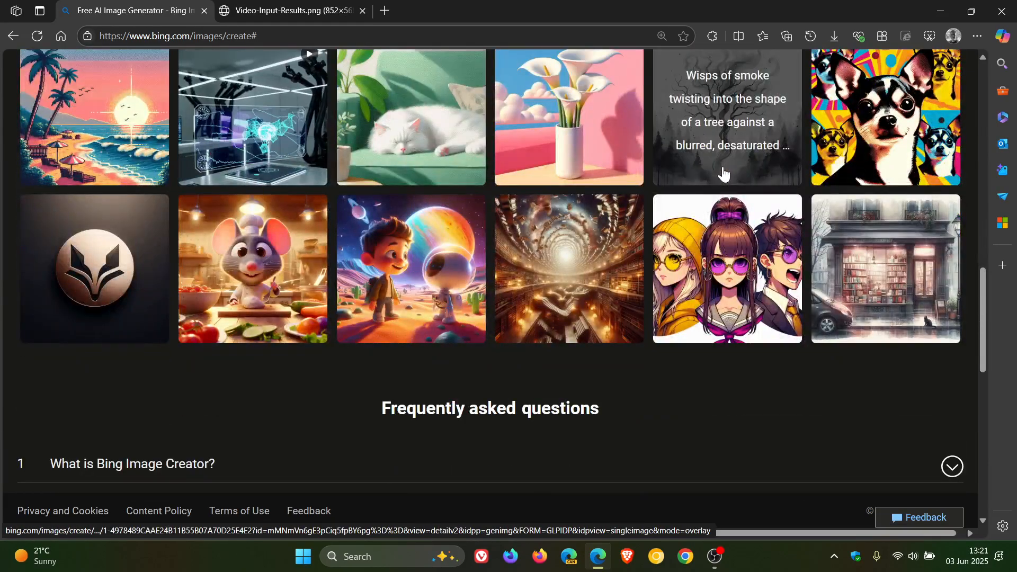
{"action": "scroll", "scroll_direction": "up", "scroll_amount": 3}
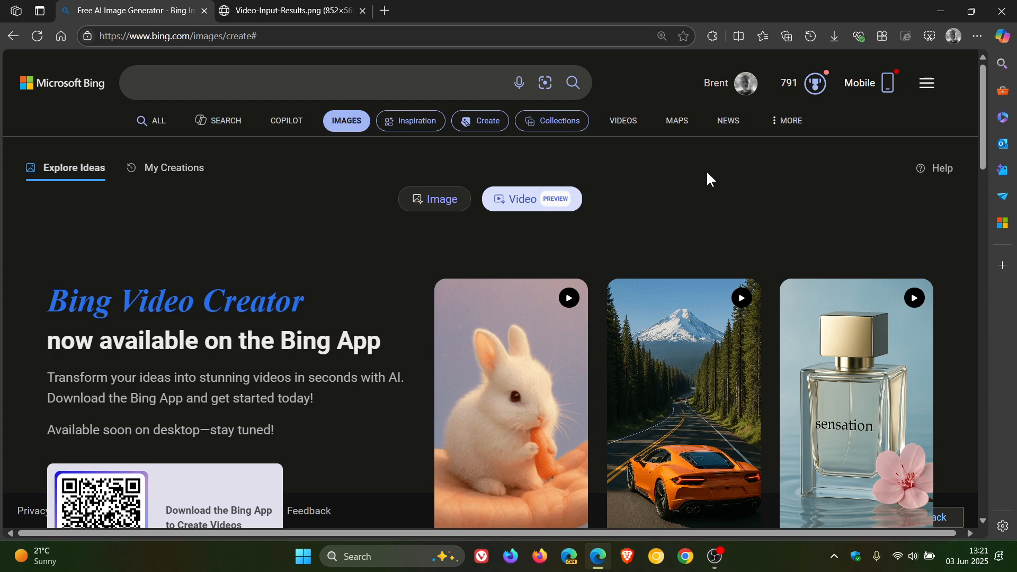
{"action": "mouse_move", "coordinate": [642, 173]}
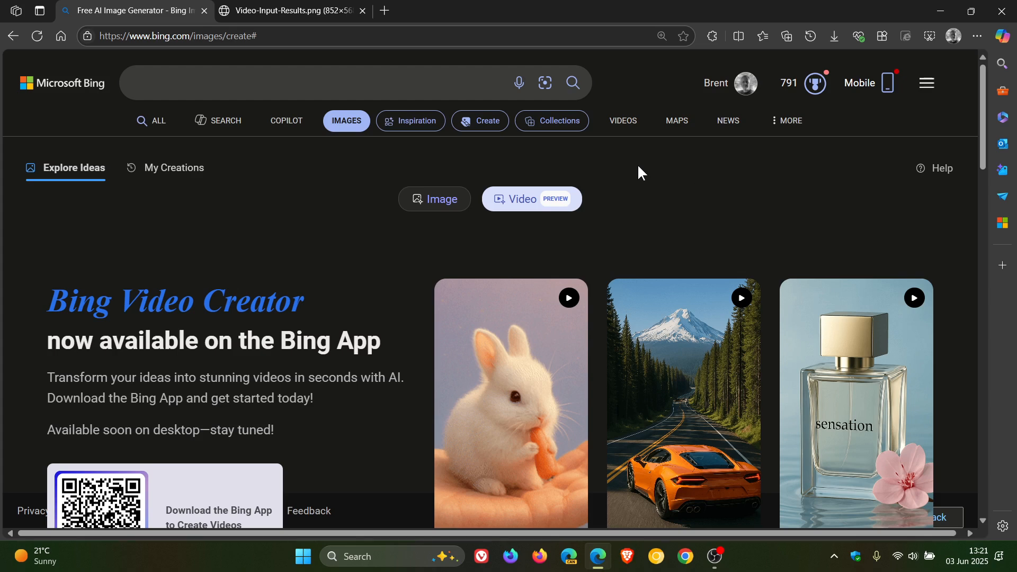
{"action": "mouse_move", "coordinate": [345, 429]}
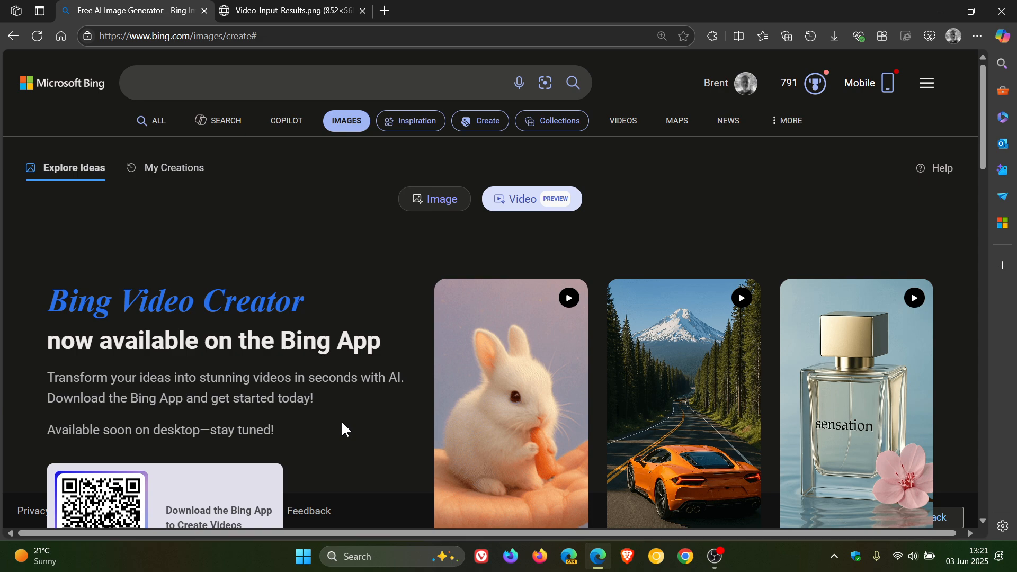
{"action": "mouse_move", "coordinate": [681, 212]}
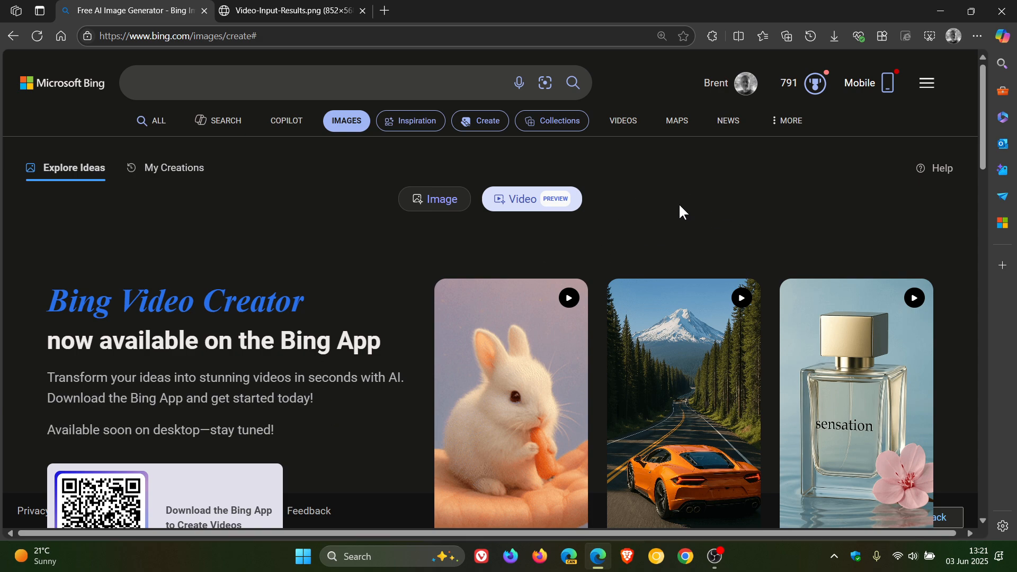
{"action": "mouse_move", "coordinate": [730, 206]}
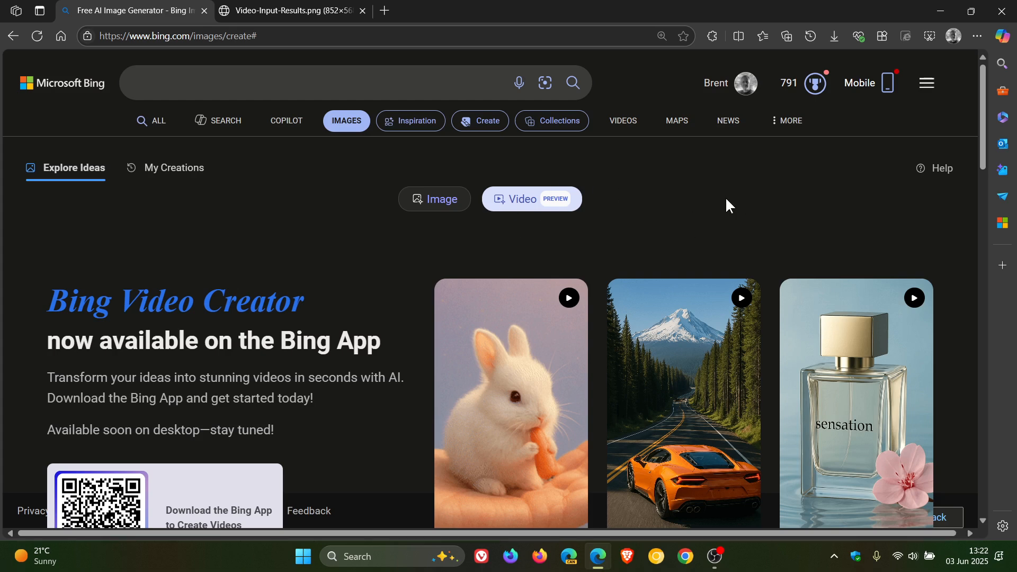
{"action": "mouse_move", "coordinate": [257, 178]}
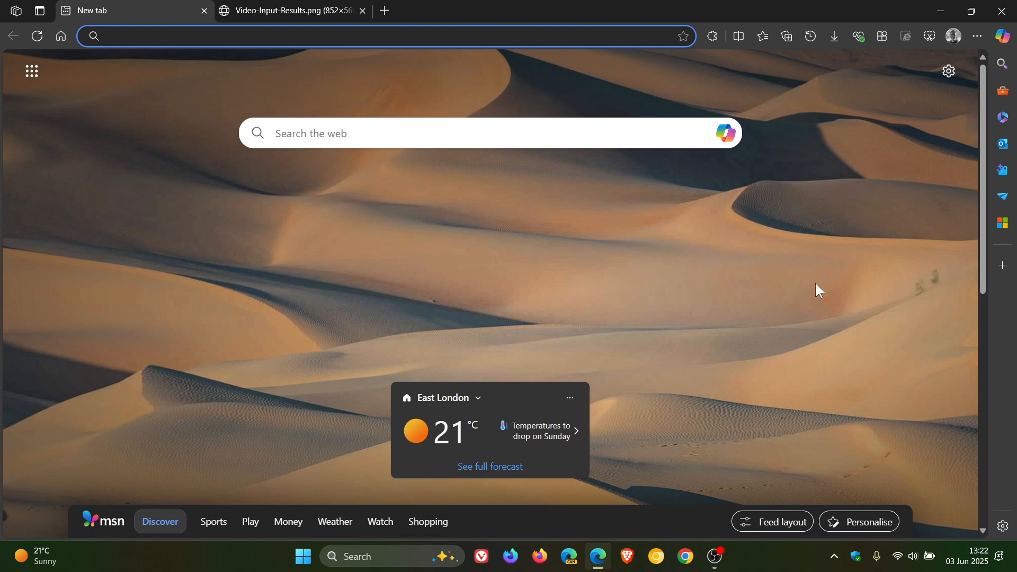
{"action": "mouse_move", "coordinate": [808, 275]}
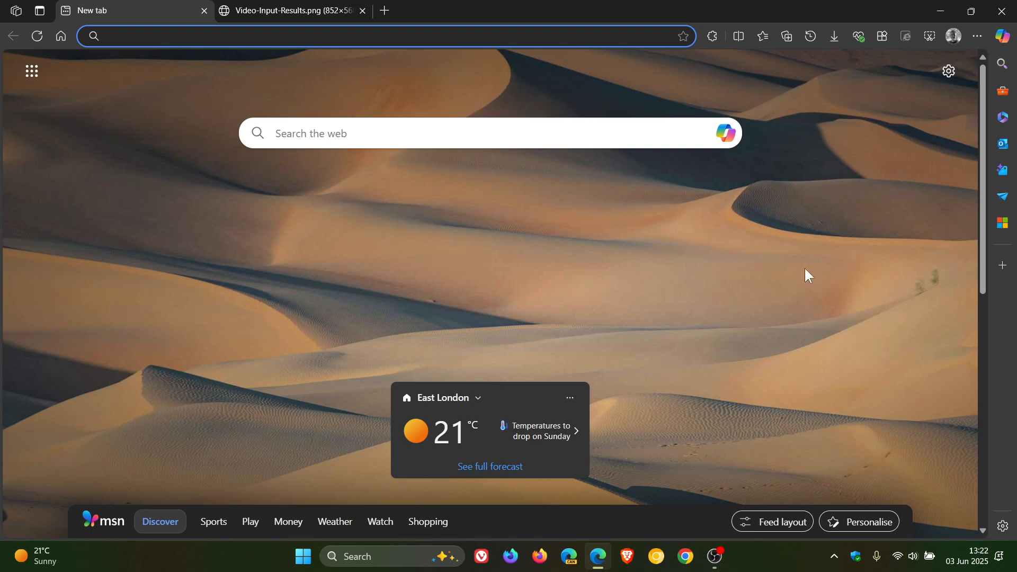